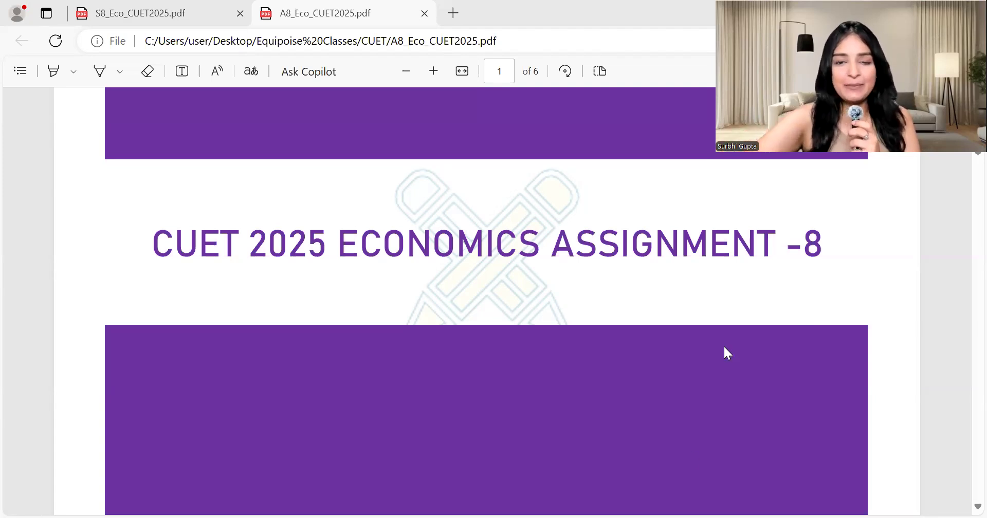
pyautogui.scroll(-3)
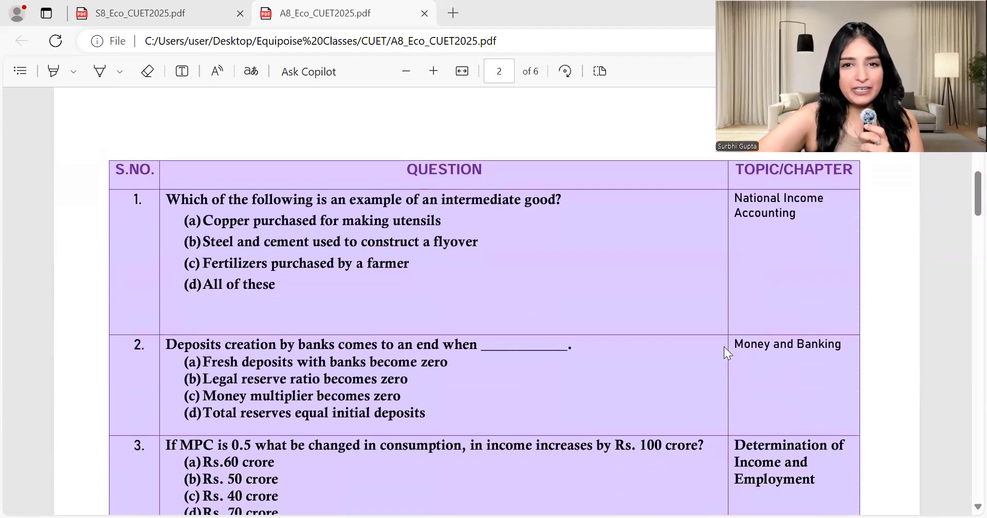
pyautogui.scroll(-3)
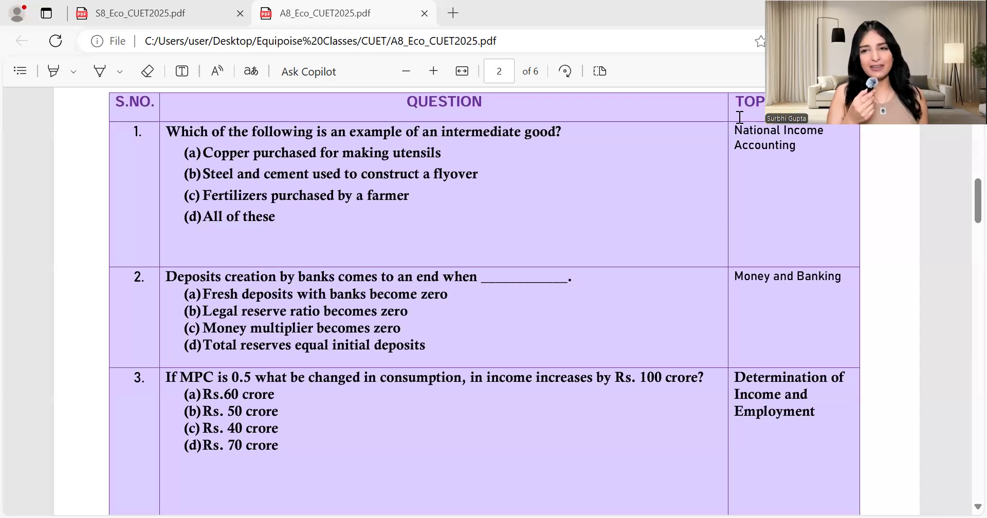
pyautogui.scroll(-3)
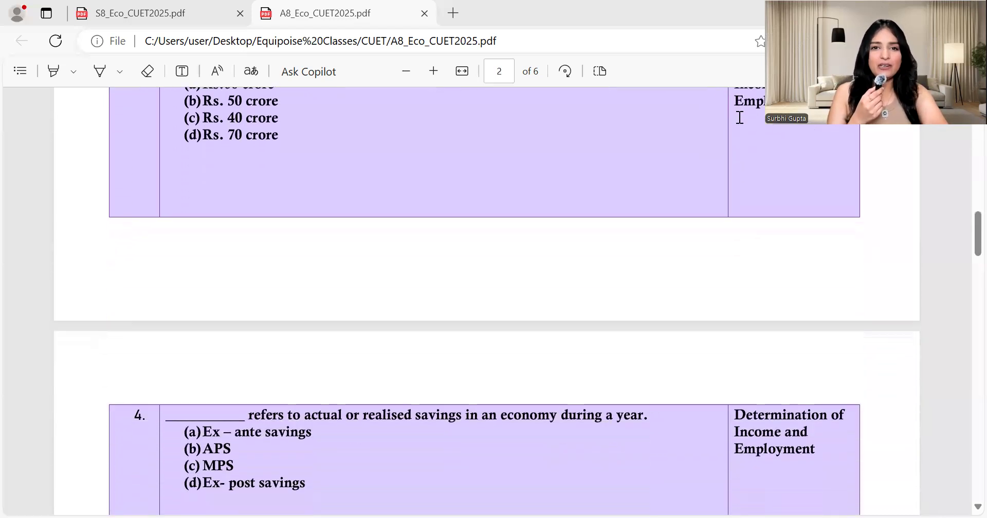
pyautogui.scroll(-3)
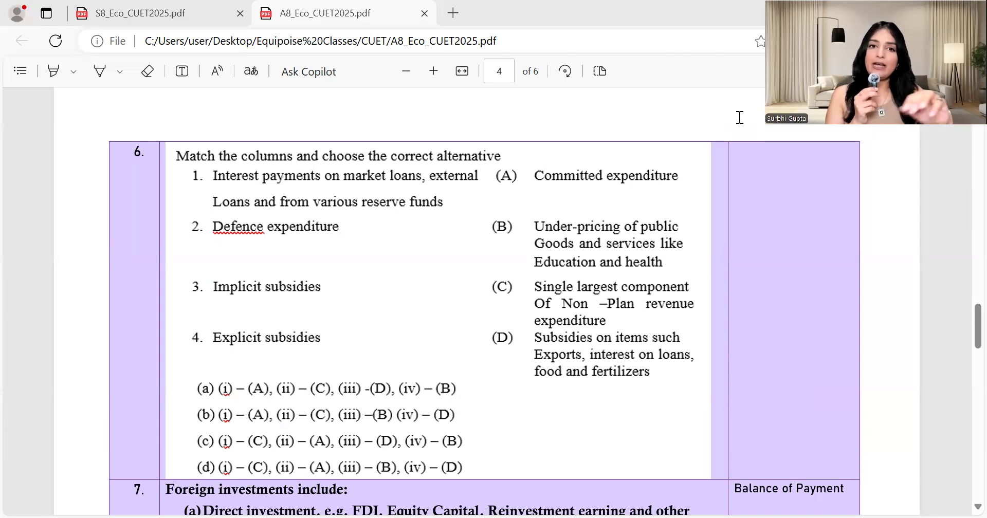
pyautogui.scroll(-3)
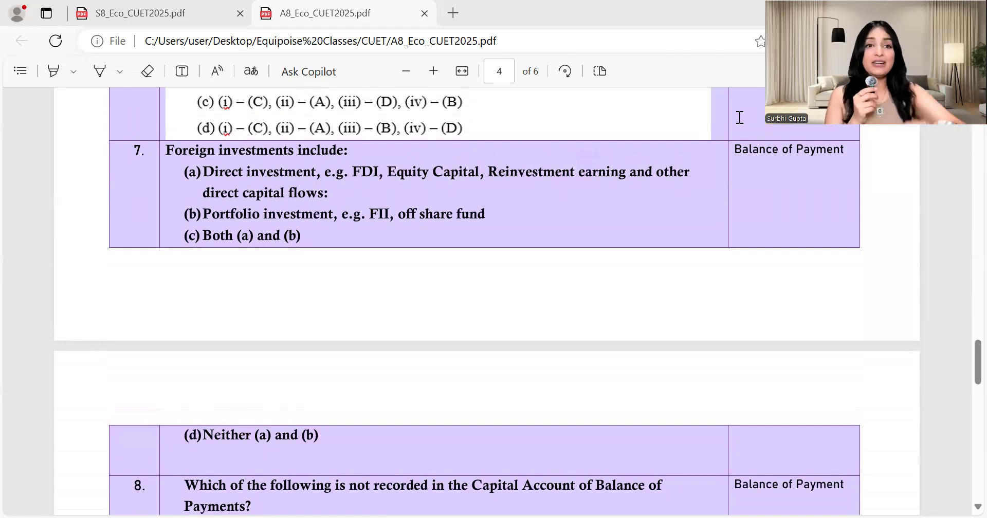
pyautogui.scroll(-3)
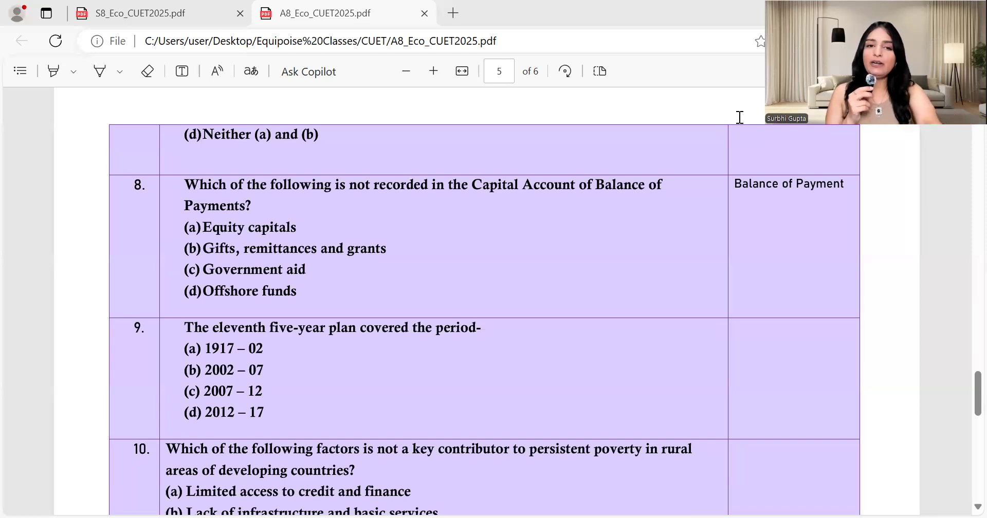
pyautogui.scroll(-3)
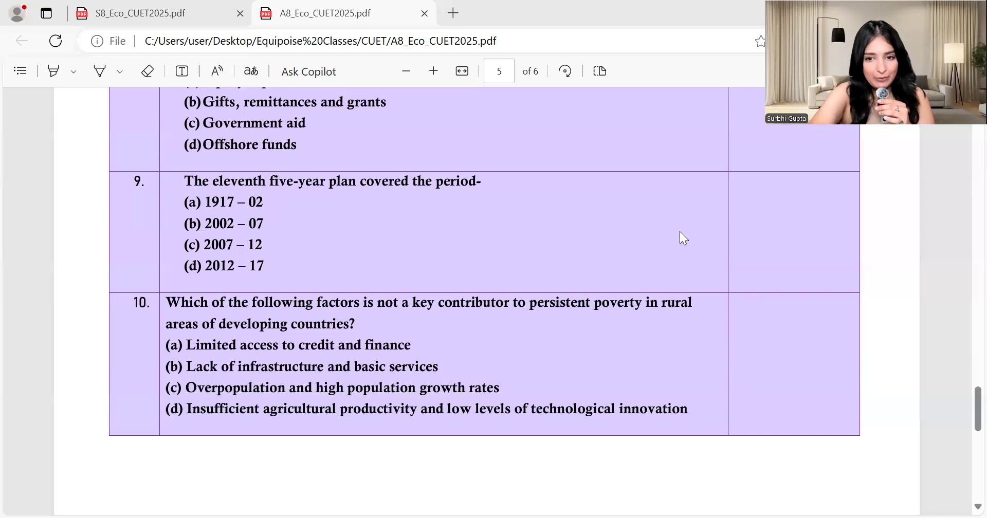
pyautogui.moveTo(534, 474)
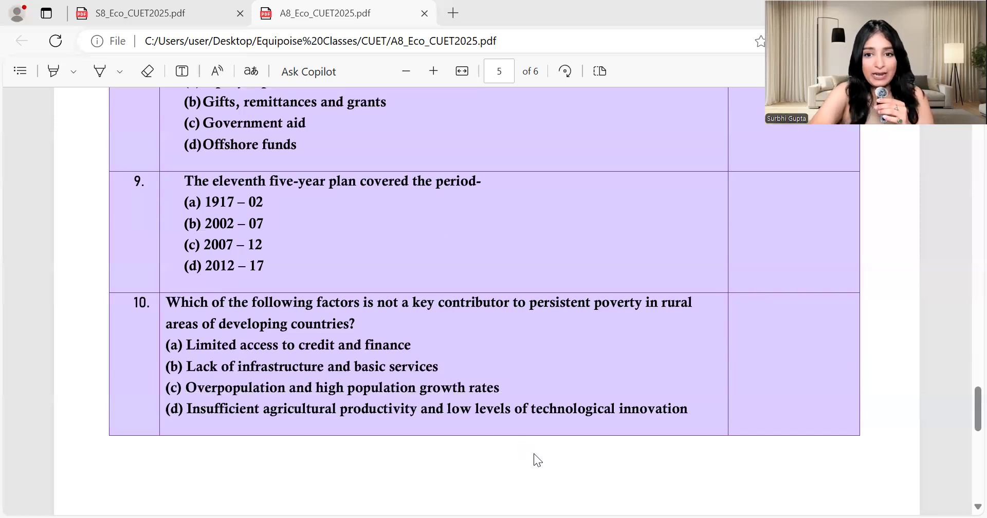